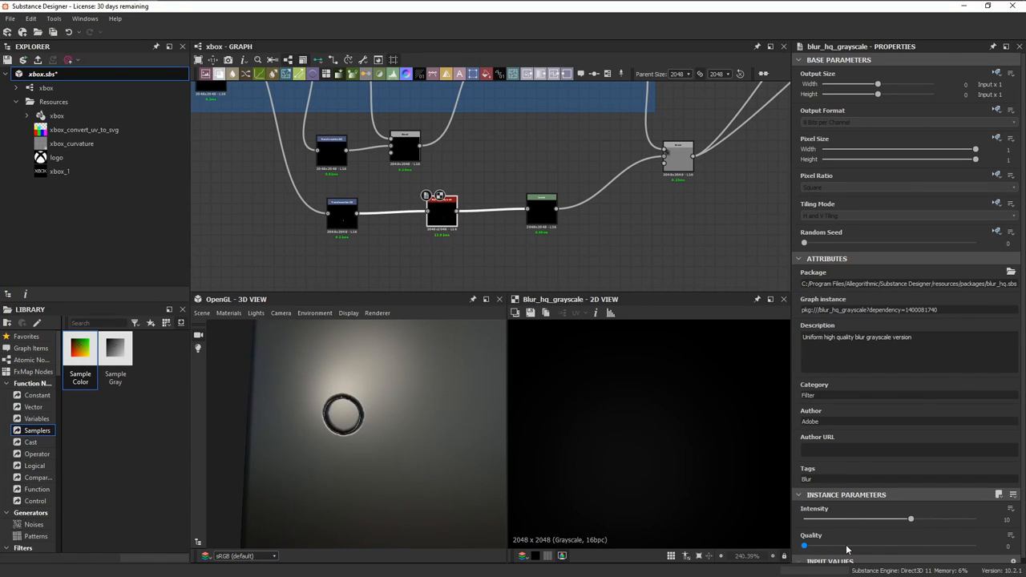
# Strengthen the Blur HQ intensity to soften the ring and select all Gradient Map keys.
pyautogui.moveTo(911, 519); pyautogui.dragTo(830, 520)
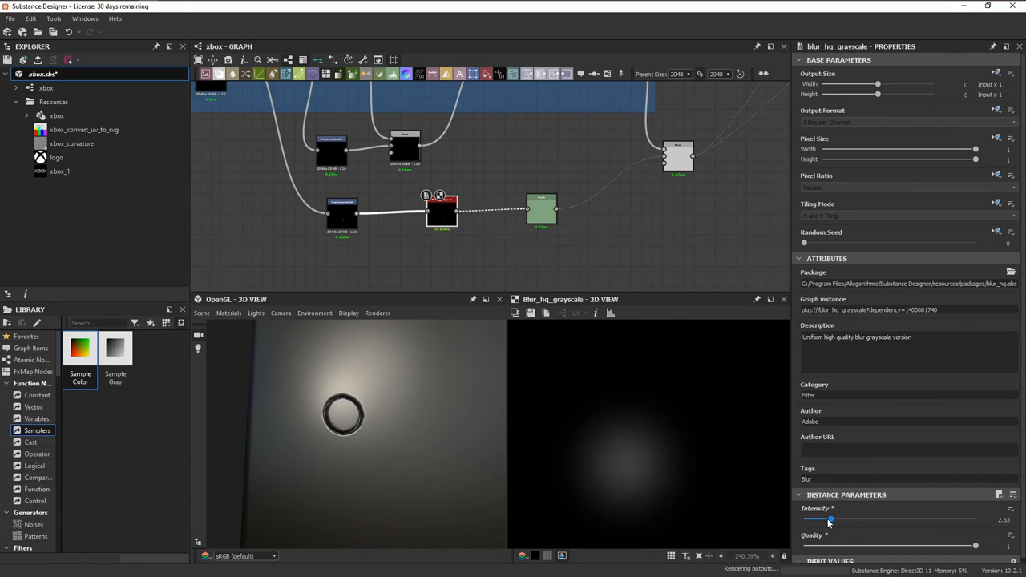
pyautogui.moveTo(830, 519); pyautogui.dragTo(805, 520)
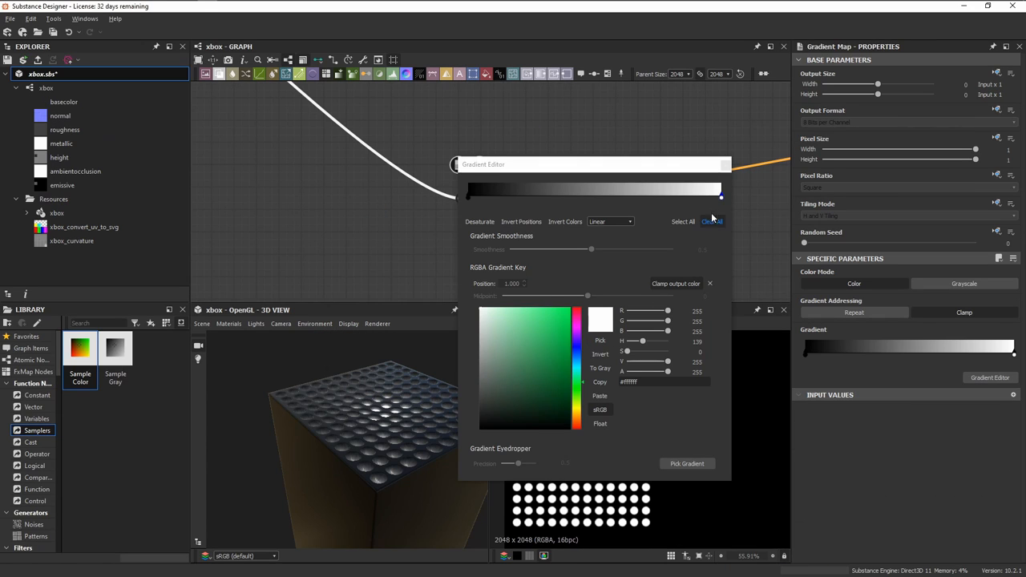
pyautogui.click(530, 356)
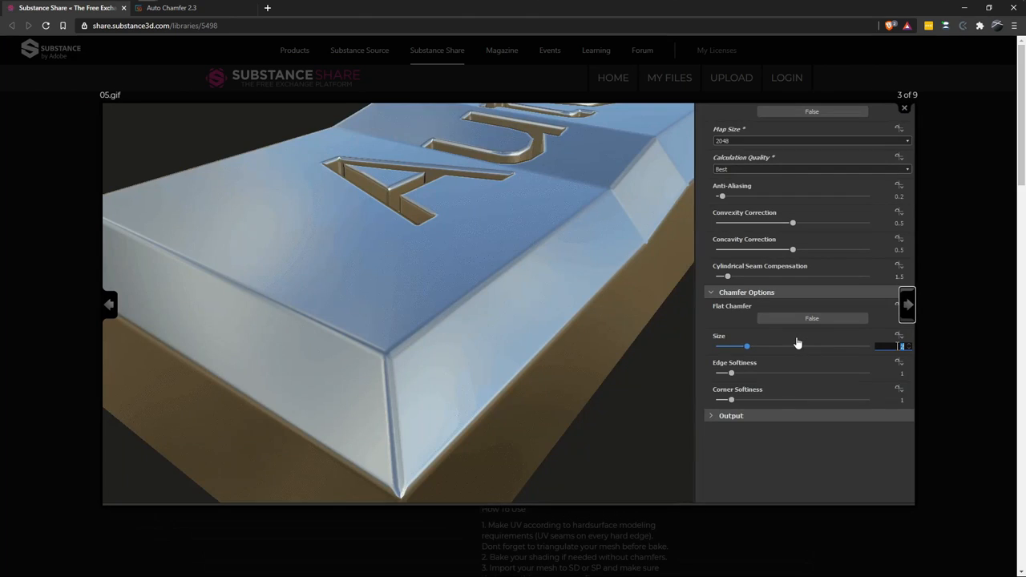
# View the Auto Chamfer 2.3 Gumroad store page.
pyautogui.click(904, 108)
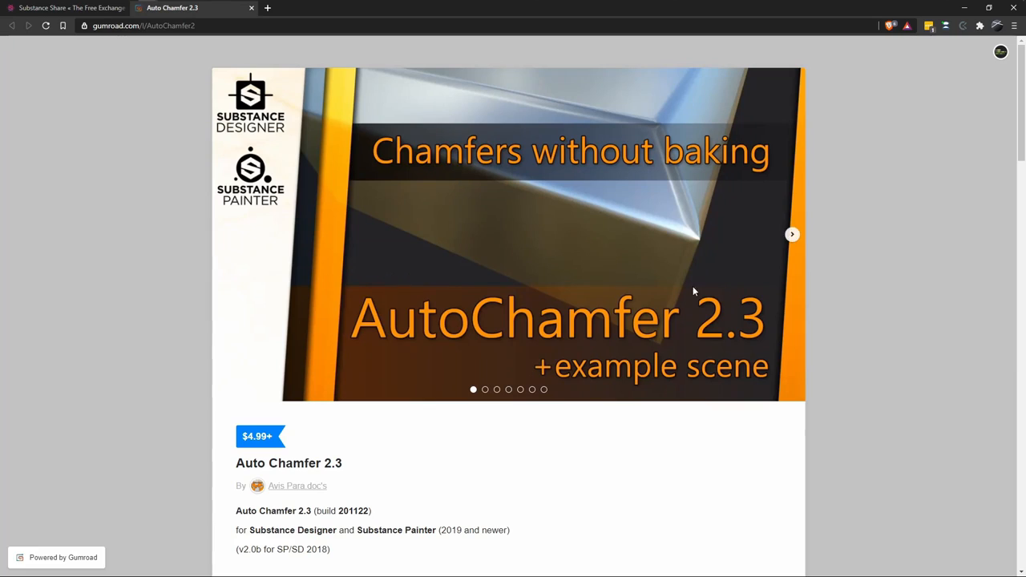
pyautogui.moveTo(784, 308)
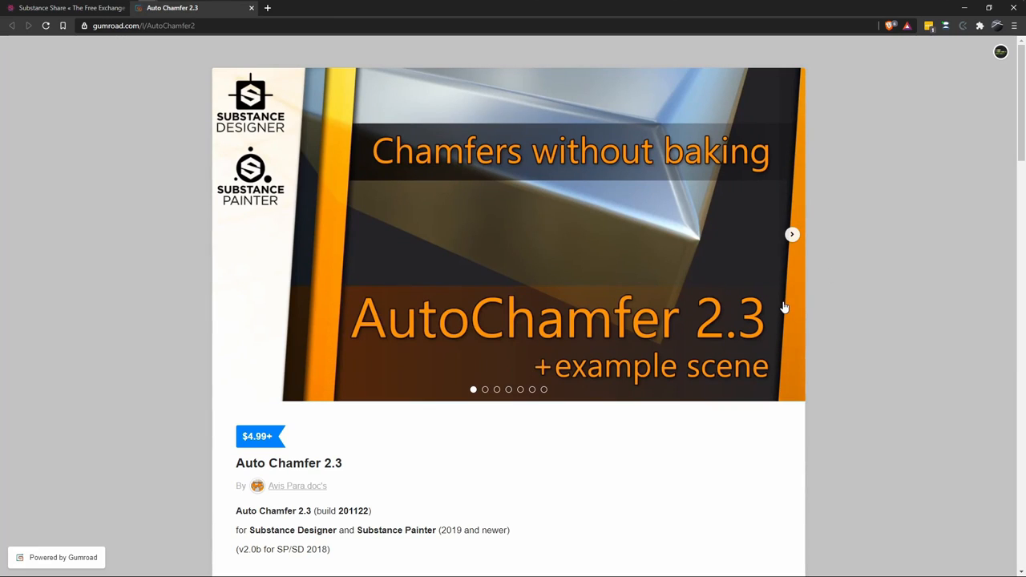
pyautogui.moveTo(863, 247)
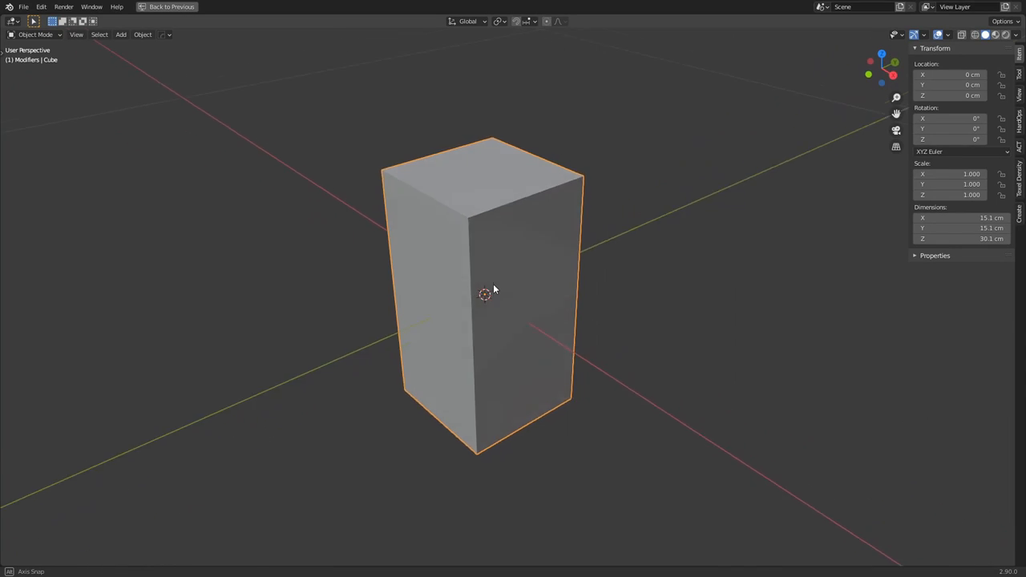
# Show the tall box's UV layout and frame it in the UV editor.
pyautogui.press('Tab')
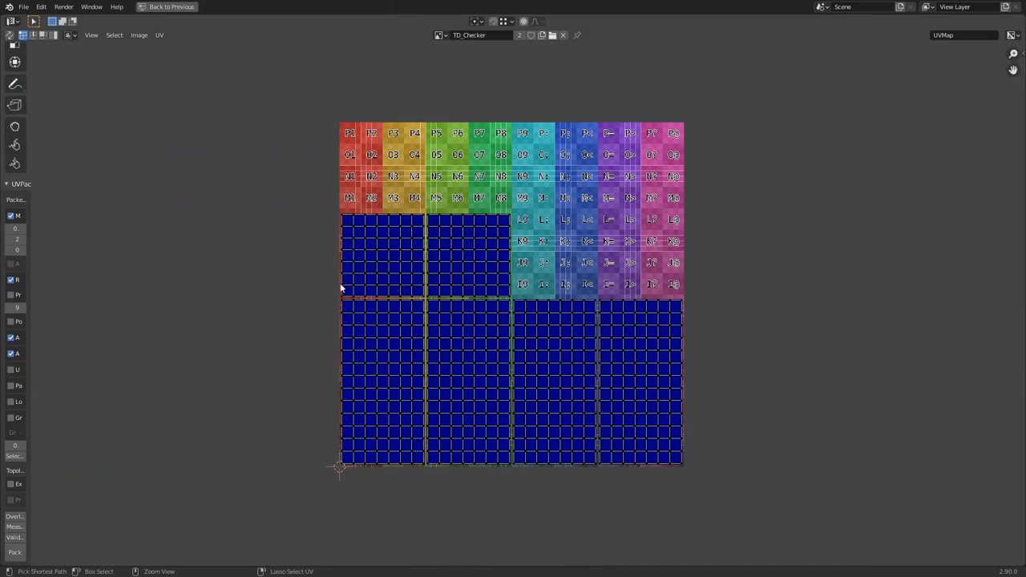
pyautogui.scroll(3)
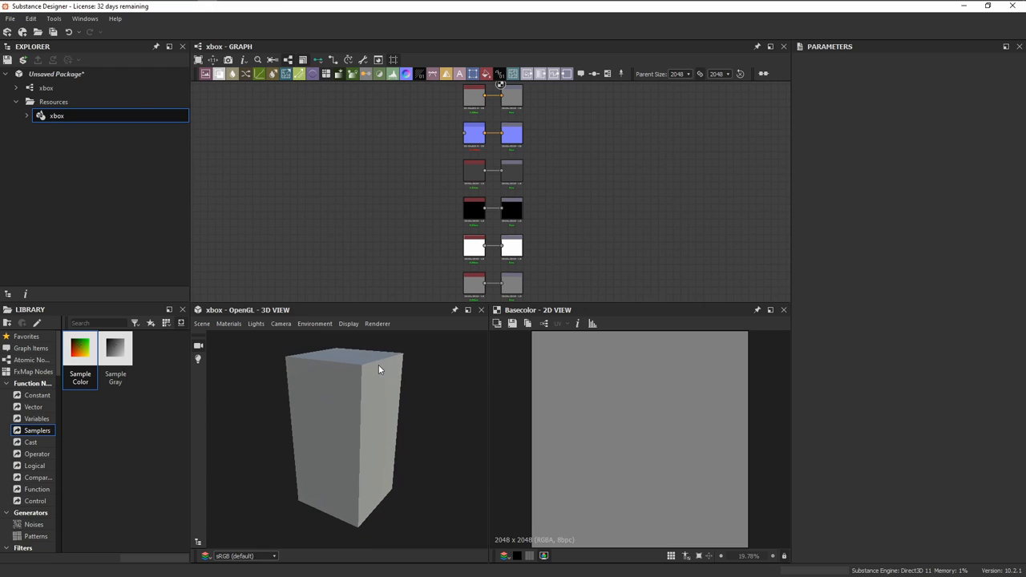
# Set up bakes on the xbox mesh: a Convert UV to SVG bake and a Curvature bake.
pyautogui.rightClick(56, 115)
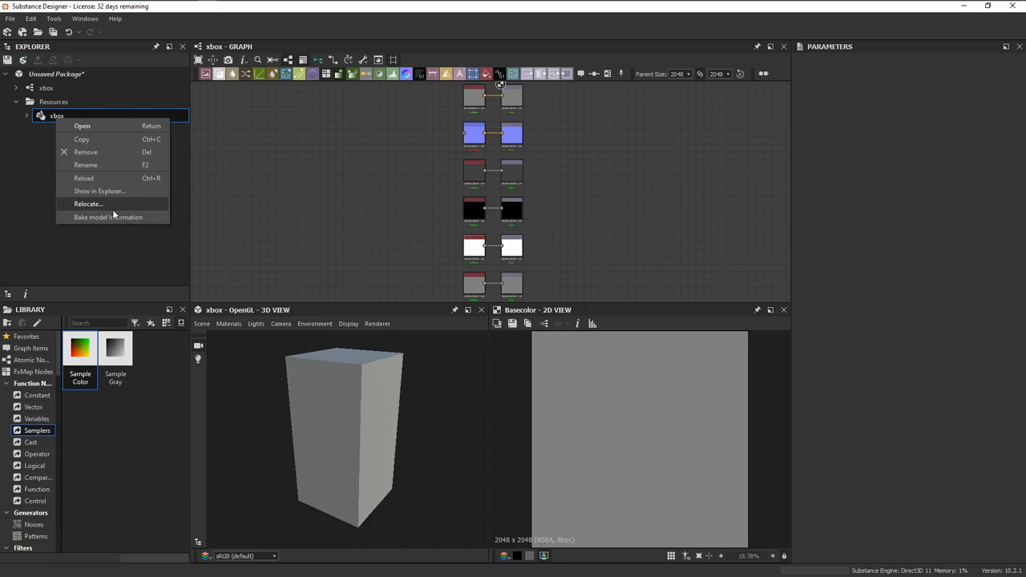
pyautogui.click(109, 218)
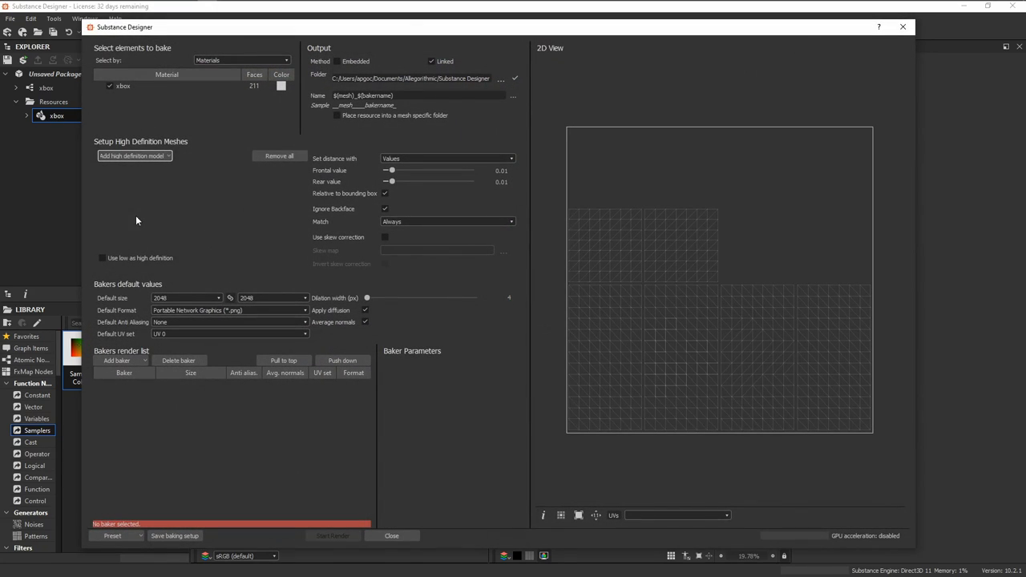
pyautogui.click(119, 359)
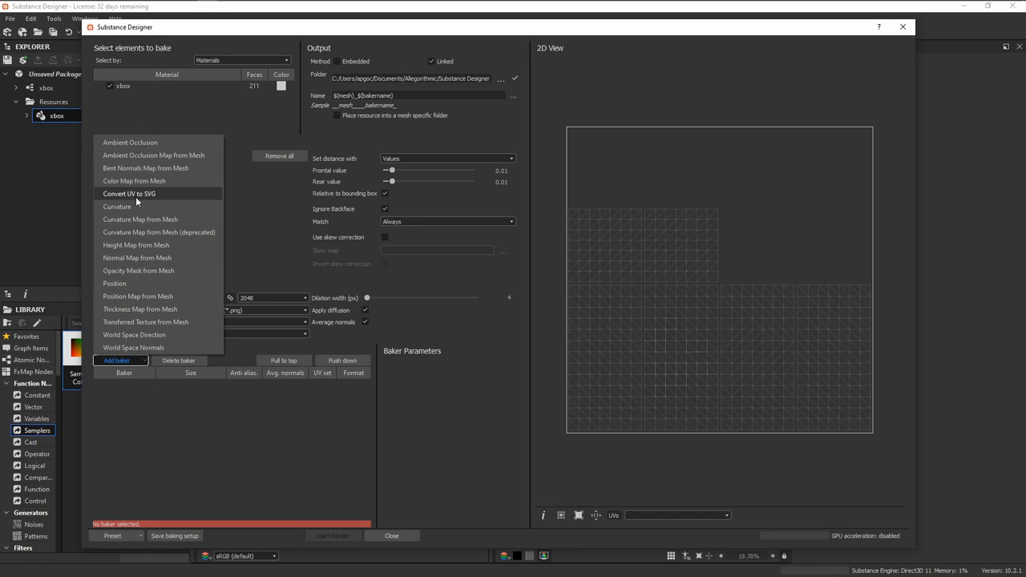
pyautogui.click(128, 192)
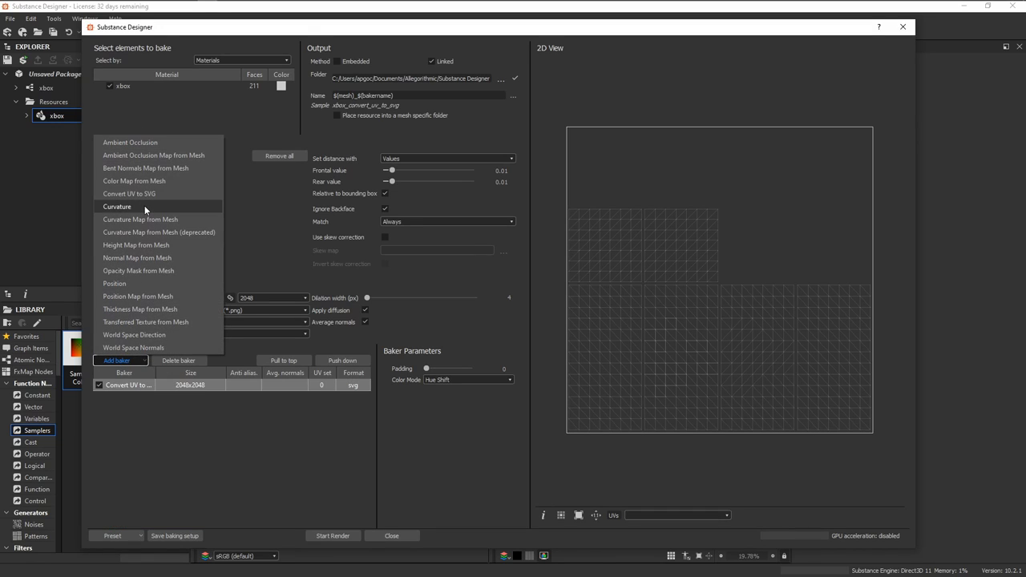
pyautogui.click(117, 205)
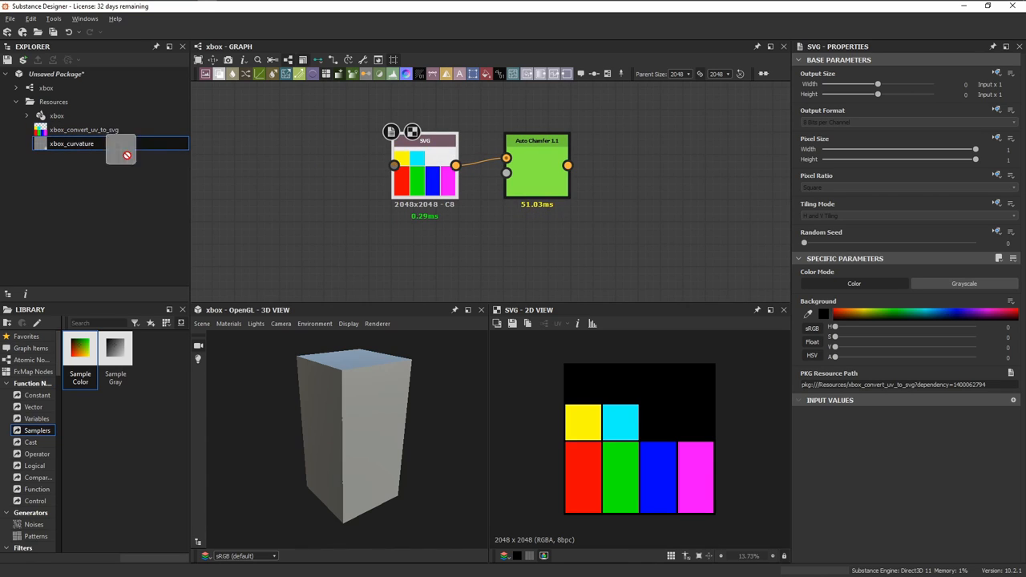
# Feed the baked curvature into Auto Chamfer, route its normal to the output and darken the base colour.
pyautogui.click(537, 168)
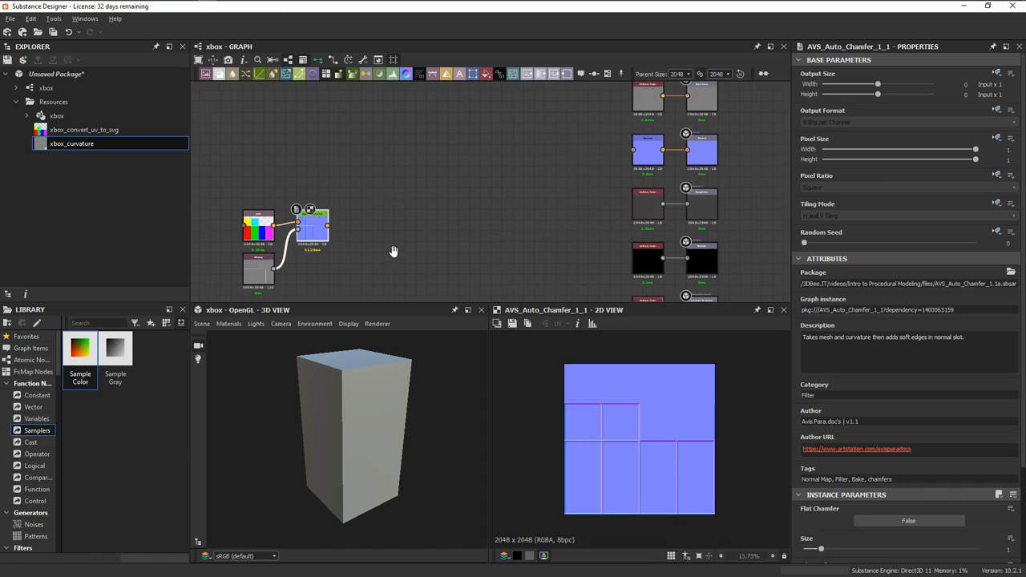
pyautogui.moveTo(328, 228); pyautogui.dragTo(580, 165)
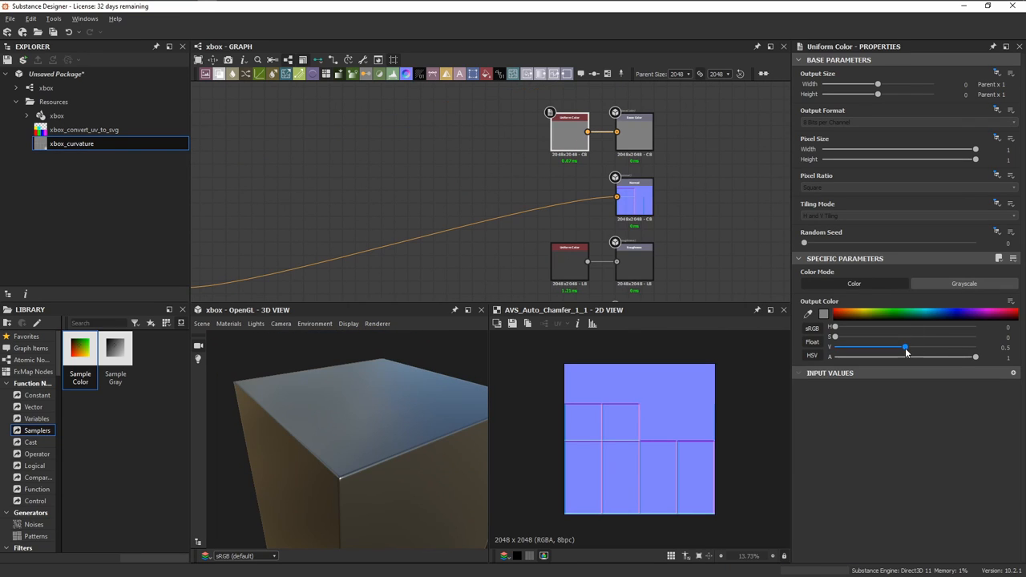
pyautogui.moveTo(906, 346); pyautogui.dragTo(863, 346)
pyautogui.write('g')
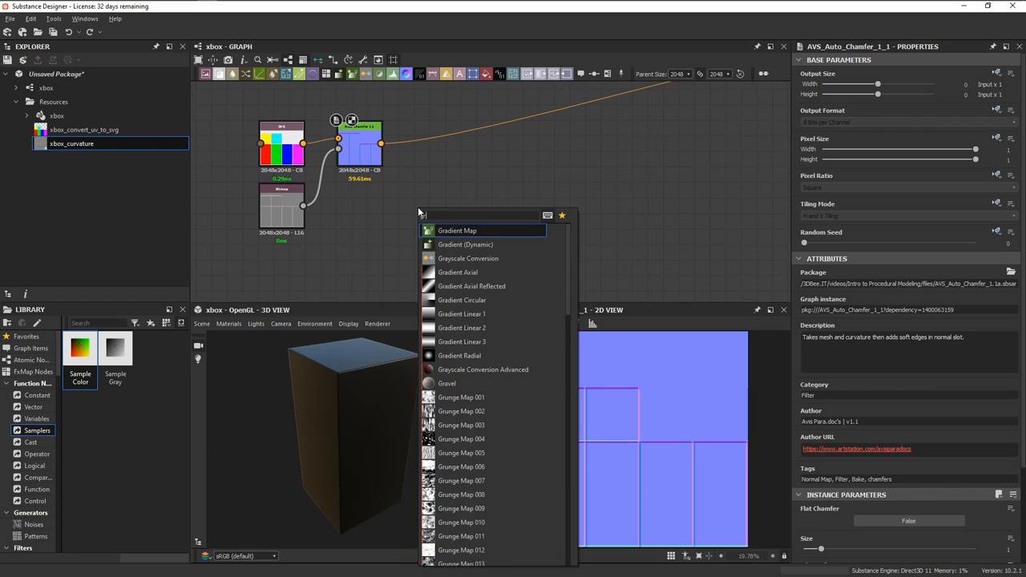
# Convert the UV islands to grayscale and add a Histogram Range node after them.
pyautogui.click(468, 259)
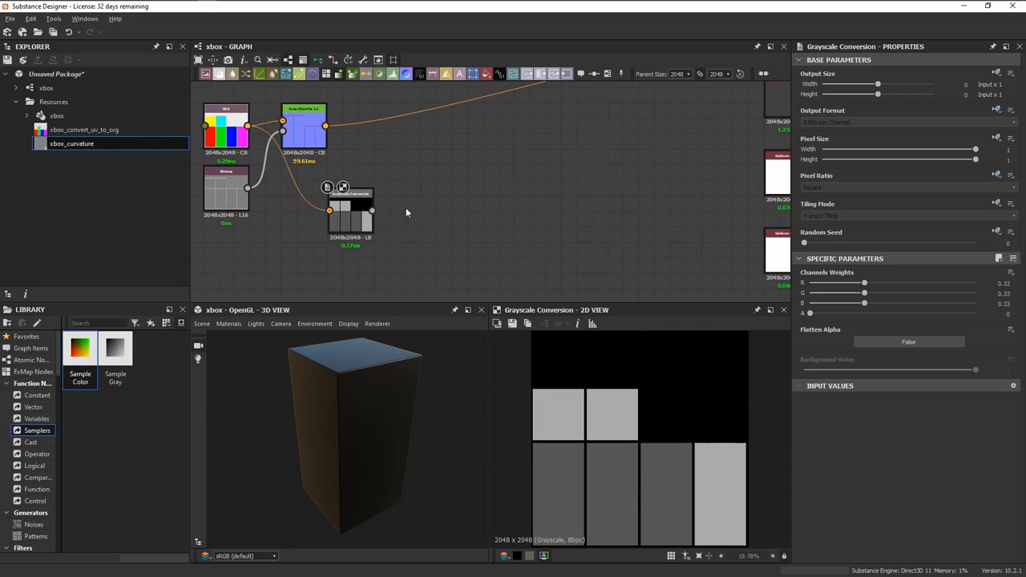
pyautogui.write('histogra')
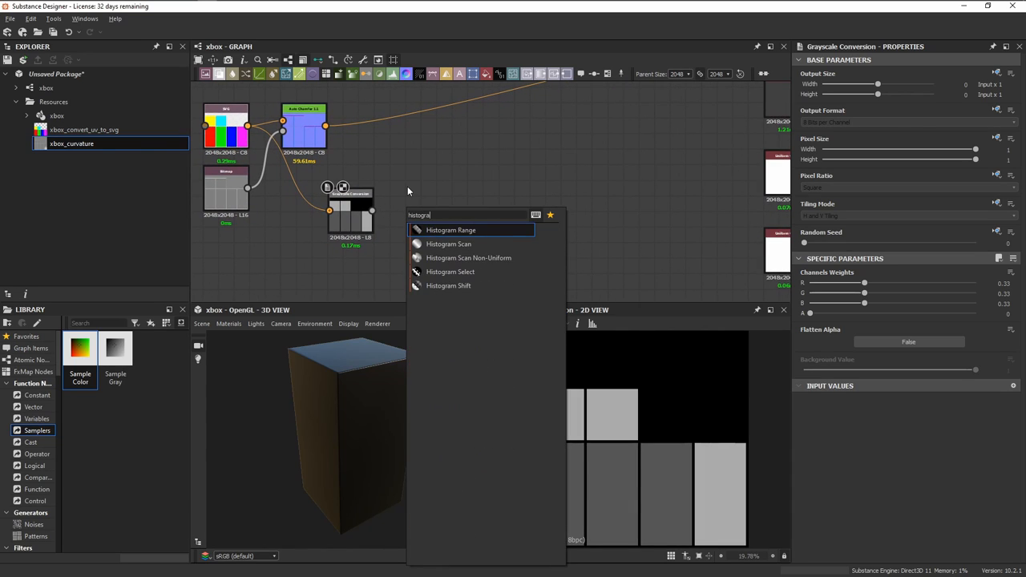
pyautogui.click(449, 244)
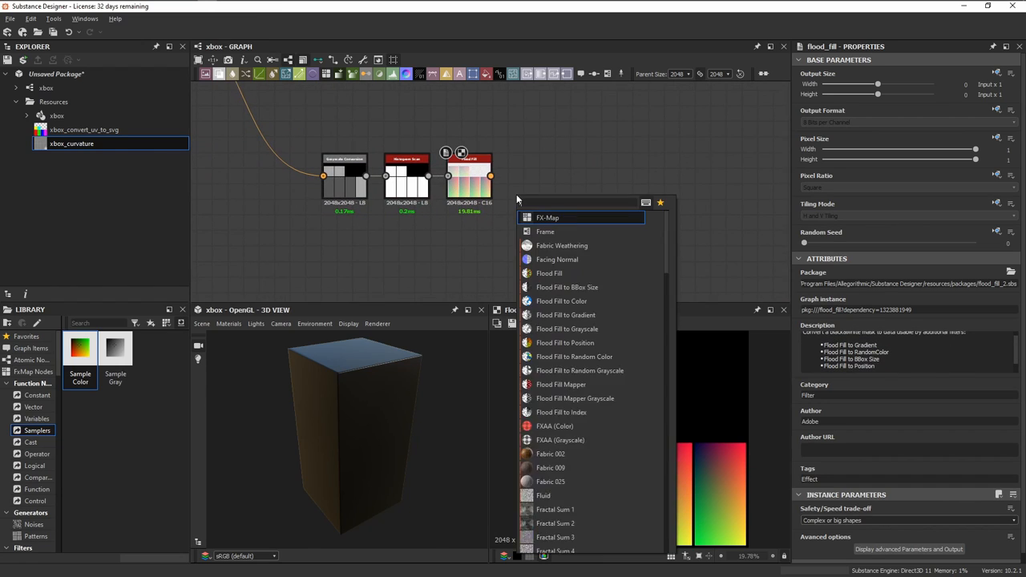
# Add the flood fill, link the square shape into a Transformation 2D set to absolute no-tiling.
pyautogui.write('flood')
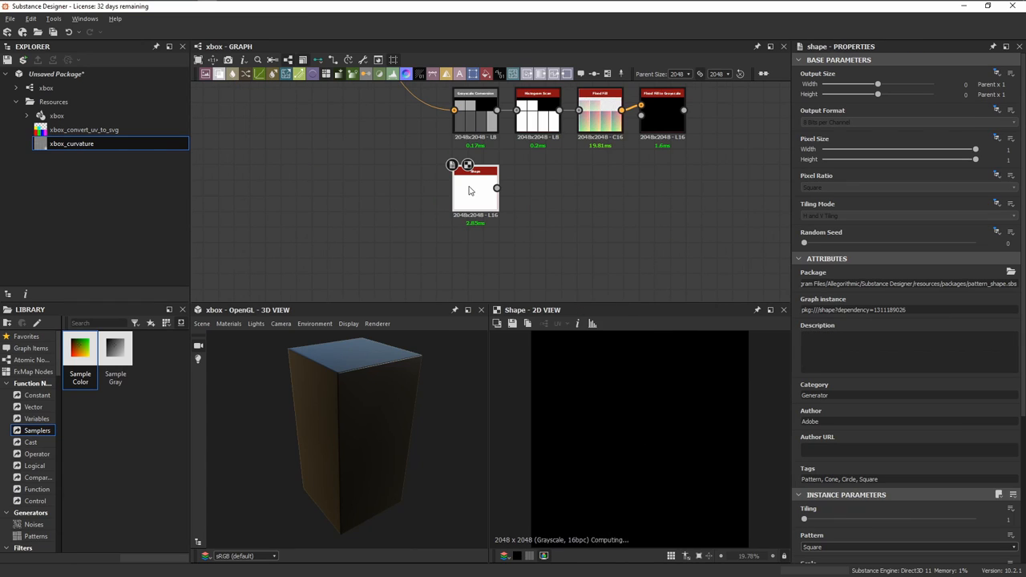
pyautogui.moveTo(474, 190); pyautogui.dragTo(320, 221)
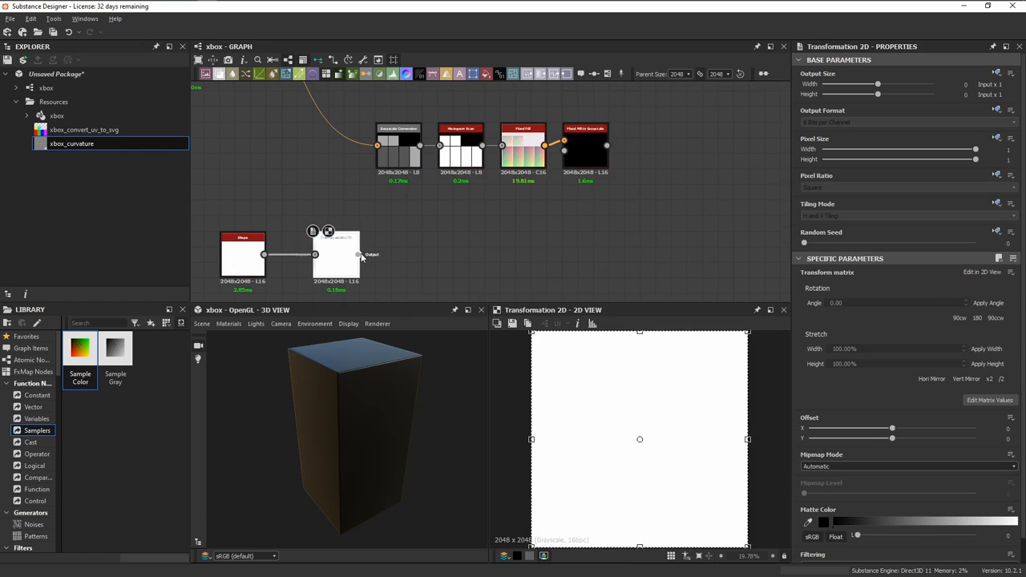
pyautogui.click(586, 148)
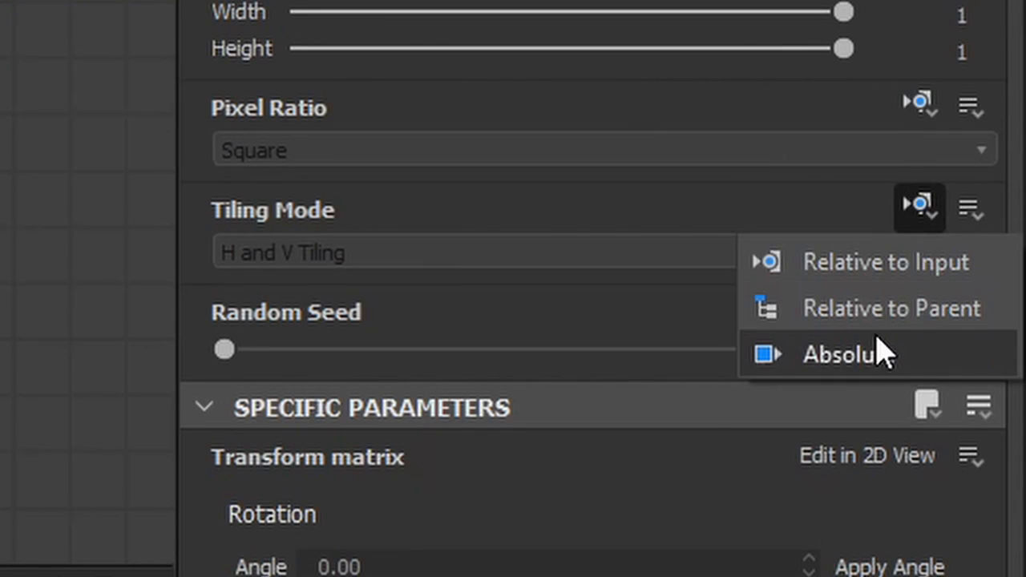
pyautogui.click(847, 354)
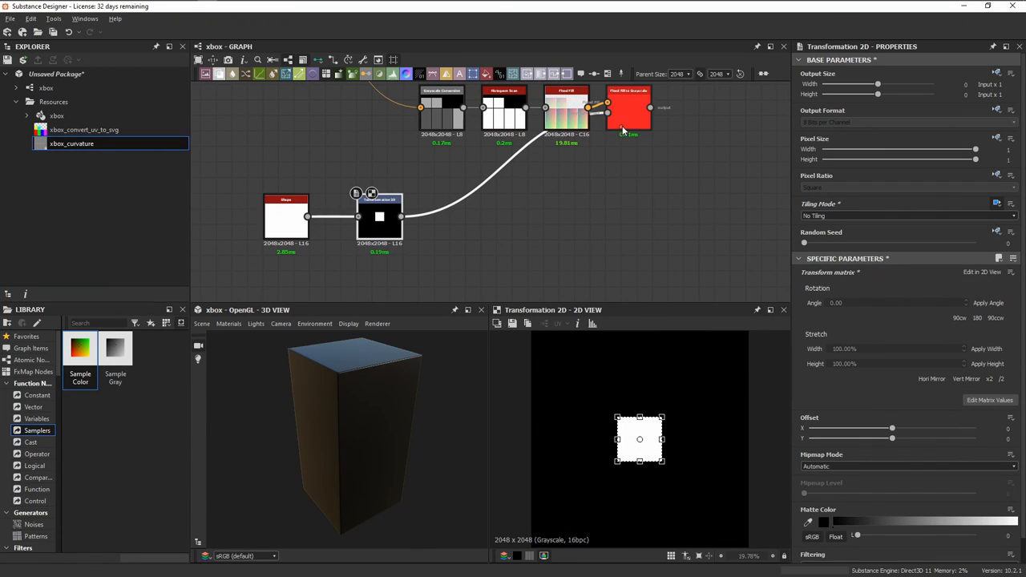
# Shrink the square and move it over the left island in the 2D view overlay.
pyautogui.click(628, 109)
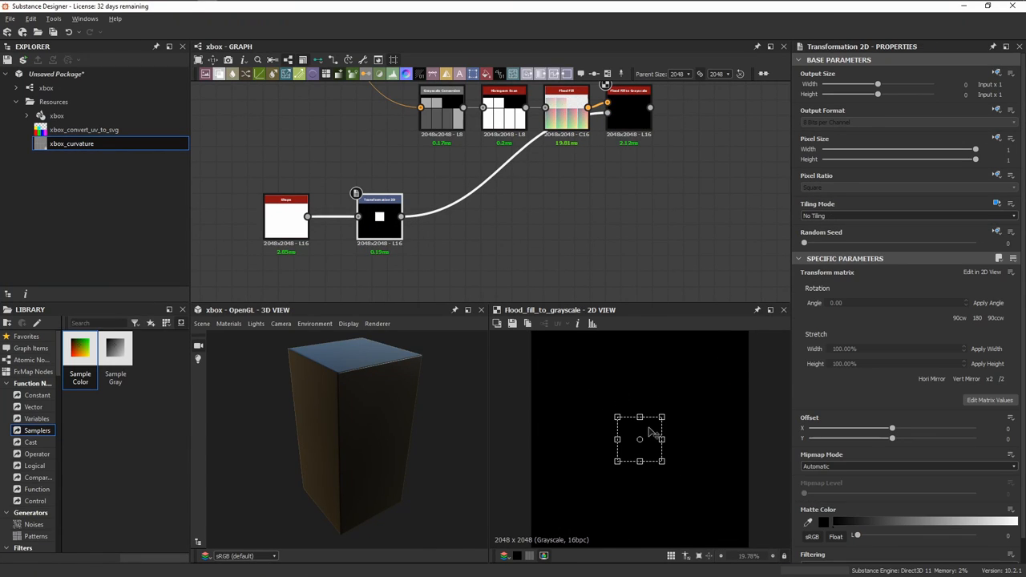
pyautogui.moveTo(640, 439); pyautogui.dragTo(633, 481)
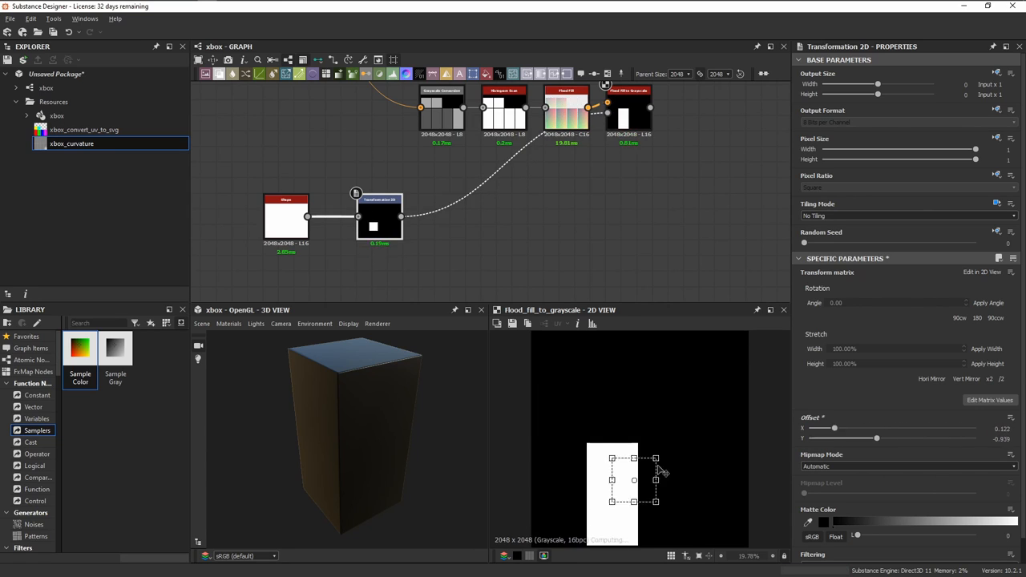
pyautogui.moveTo(634, 481); pyautogui.dragTo(558, 414)
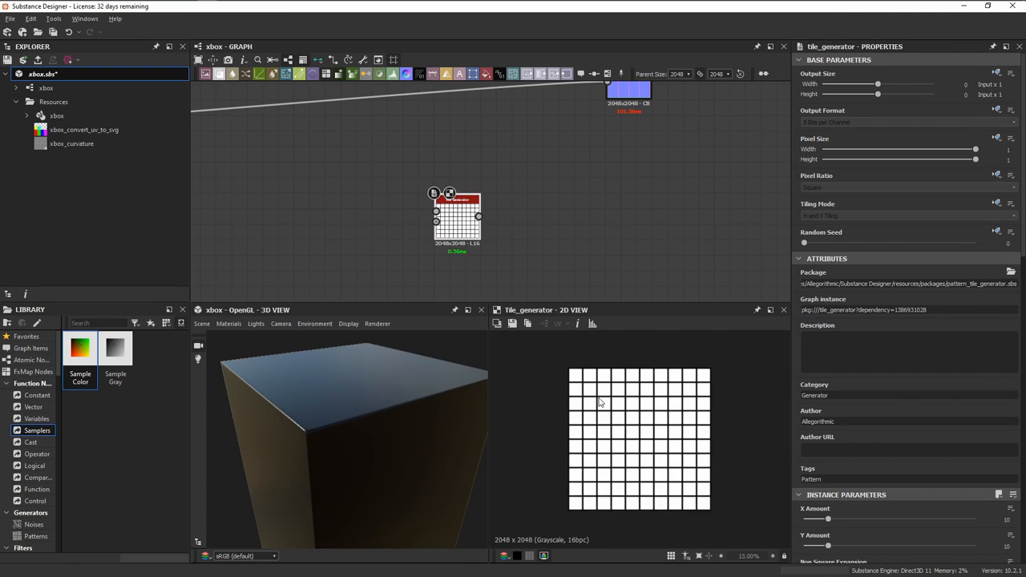
# Set the Tile Generator's tile count and make its pattern round discs.
pyautogui.scroll(-3)
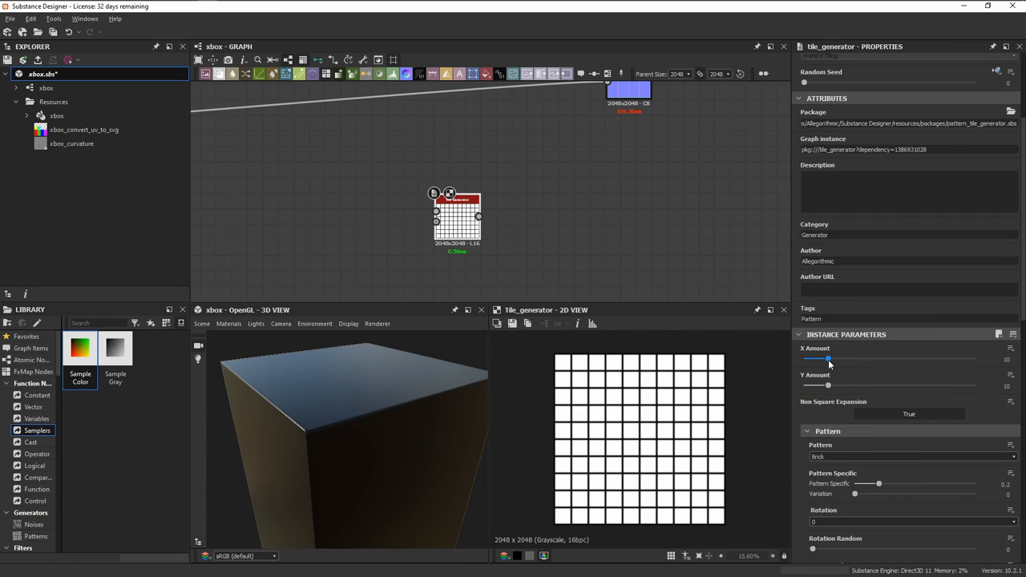
pyautogui.moveTo(829, 359); pyautogui.dragTo(837, 360)
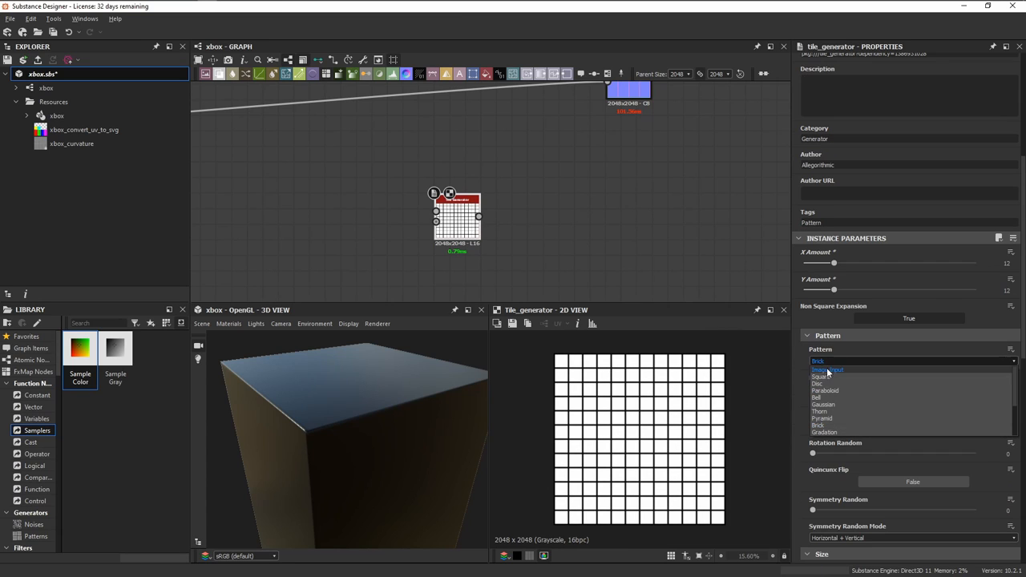
pyautogui.click(818, 383)
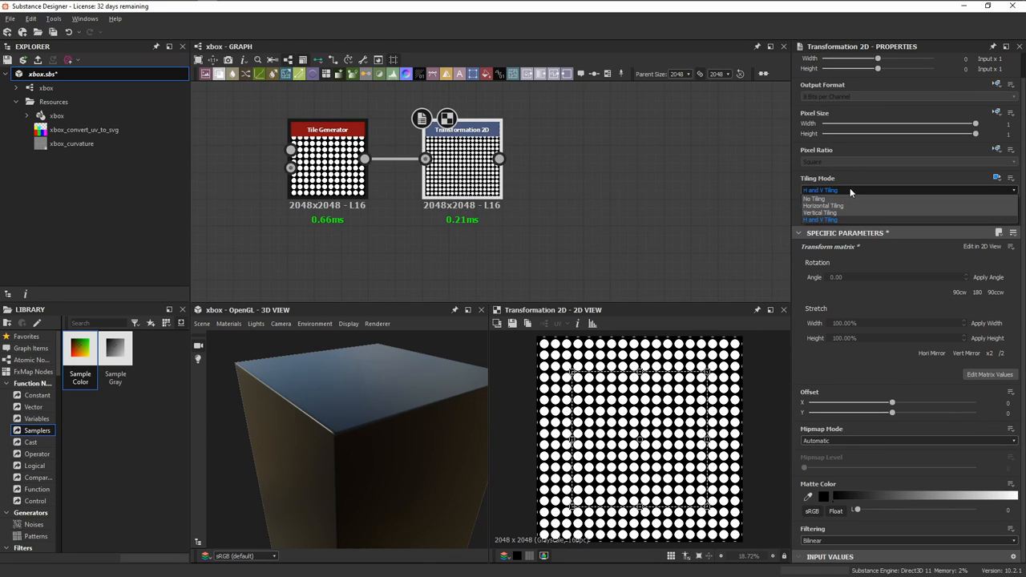
# Stop the disc grid tiling, set the Blend opacity and wire the transformed discs into it.
pyautogui.click(815, 199)
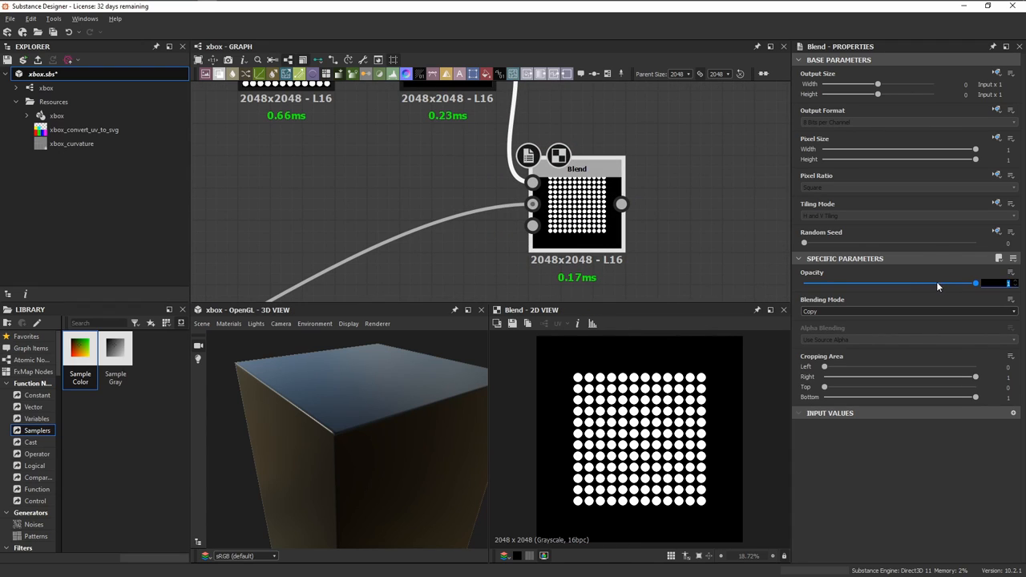
pyautogui.moveTo(975, 282); pyautogui.dragTo(921, 283)
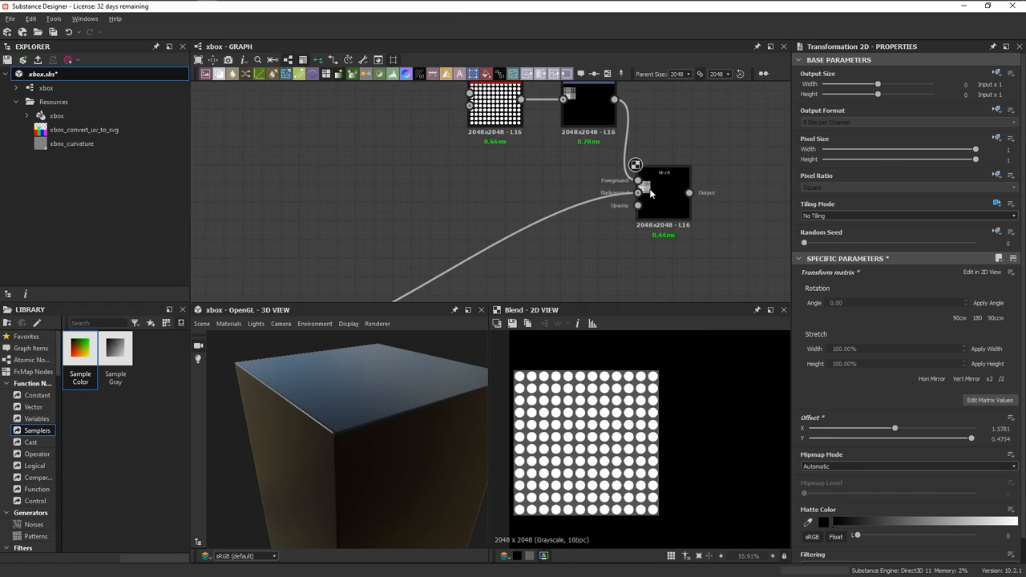
pyautogui.click(529, 237)
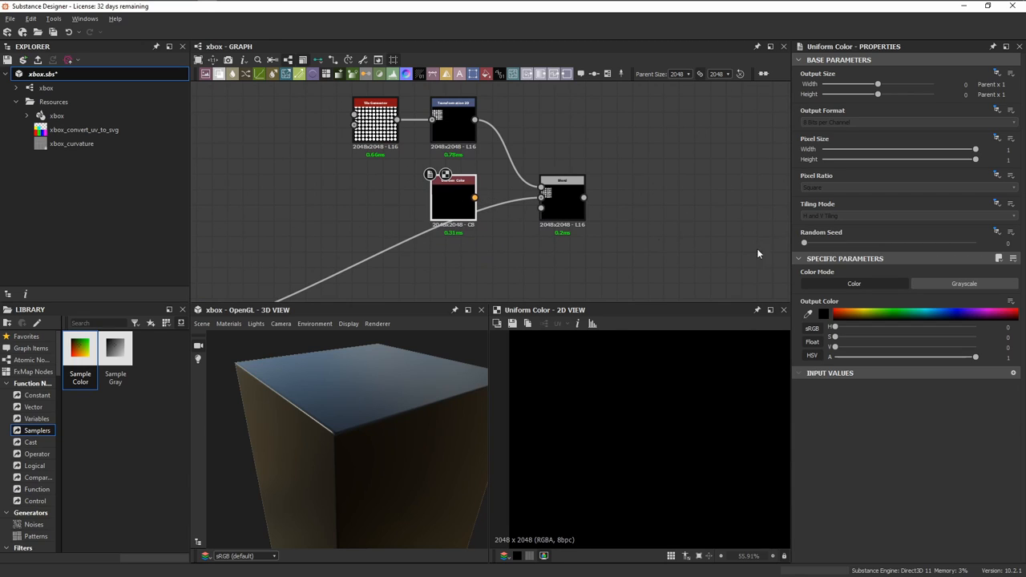
# Make the Uniform Color grayscale mid-grey and raise the preview material's tessellation factor.
pyautogui.click(964, 282)
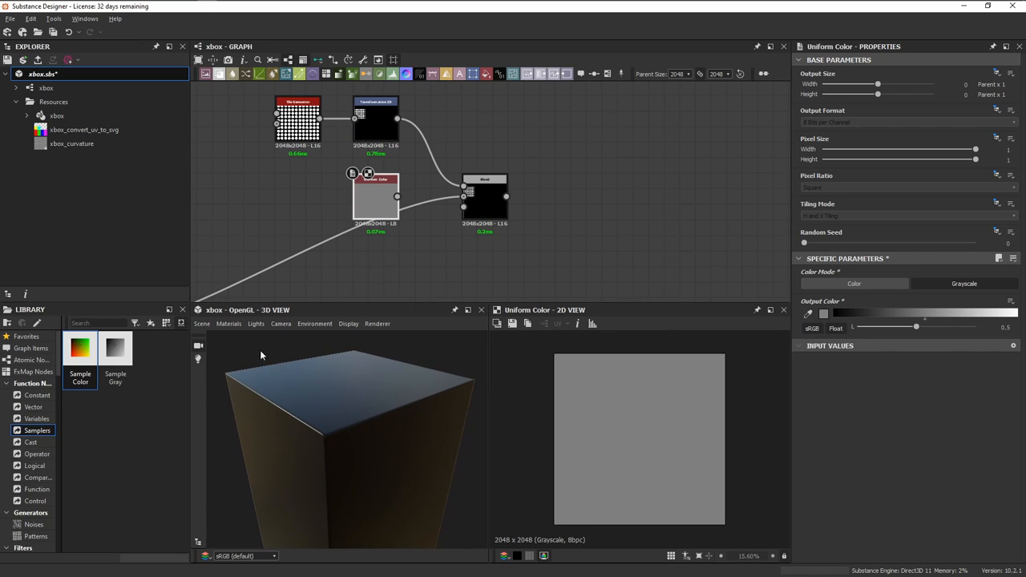
pyautogui.click(228, 323)
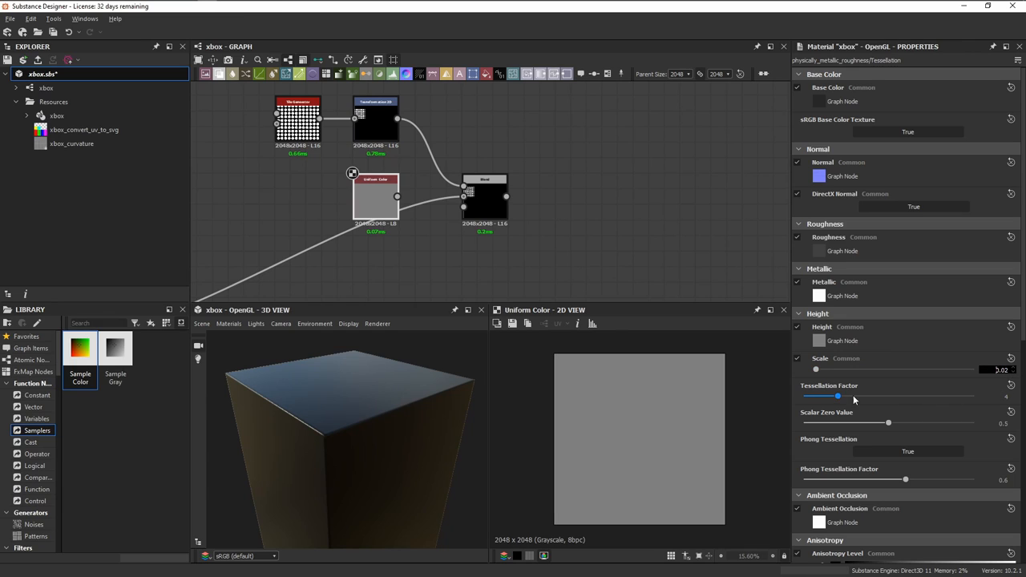
pyautogui.moveTo(837, 397); pyautogui.dragTo(882, 396)
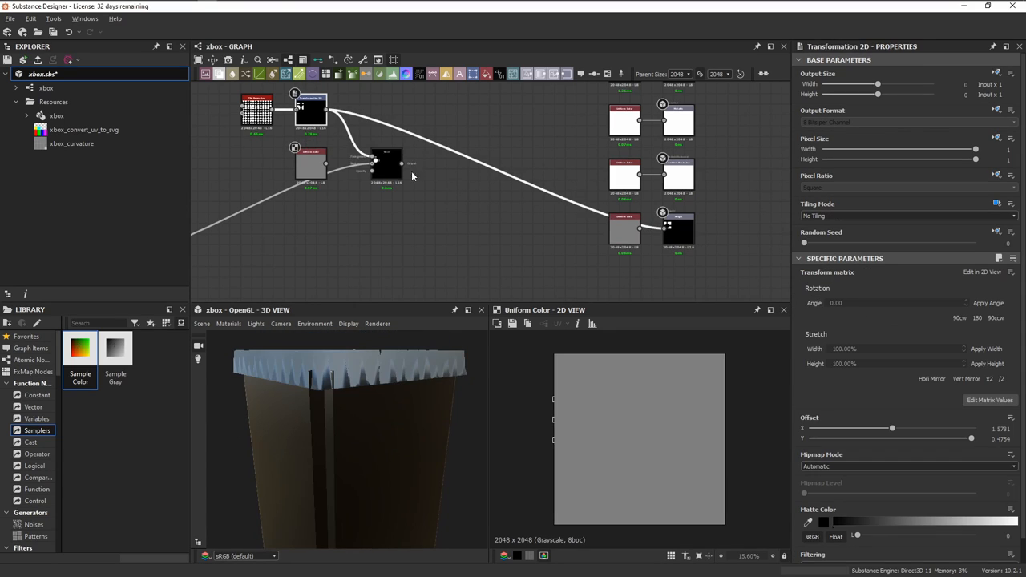
pyautogui.click(227, 324)
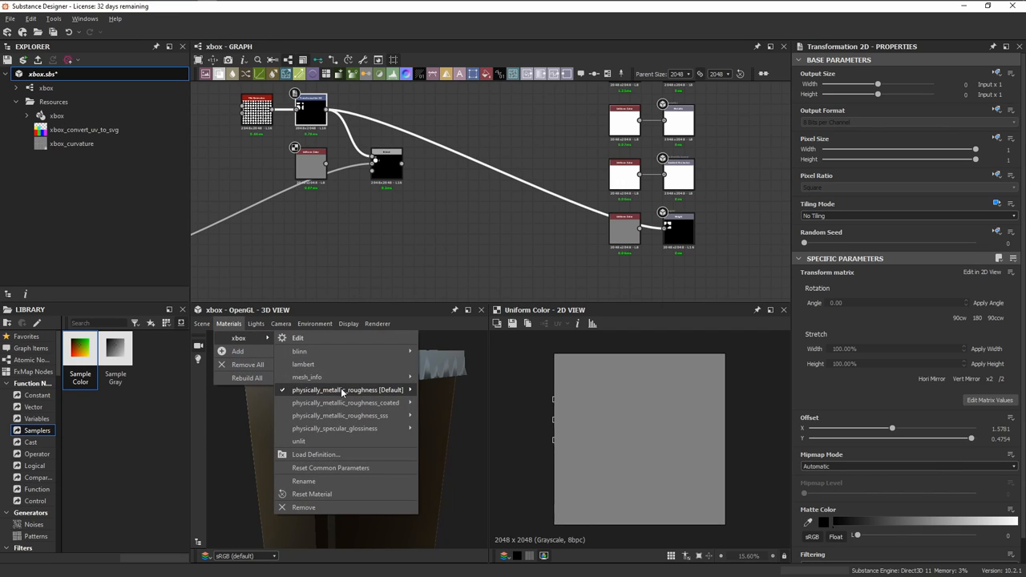
pyautogui.click(347, 390)
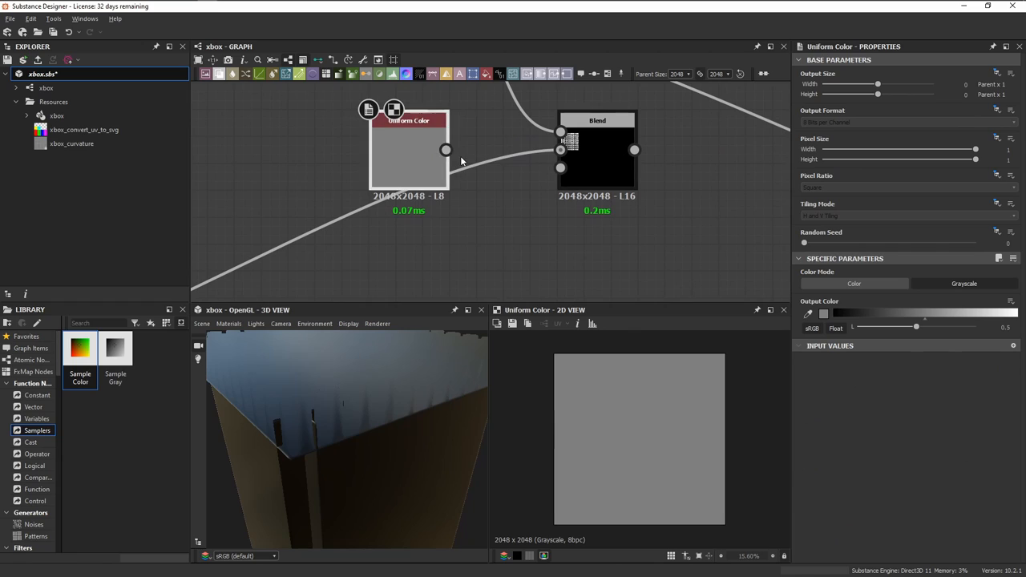
# Set the Blend node to Subtract so the disc grid is cut from its background.
pyautogui.click(596, 153)
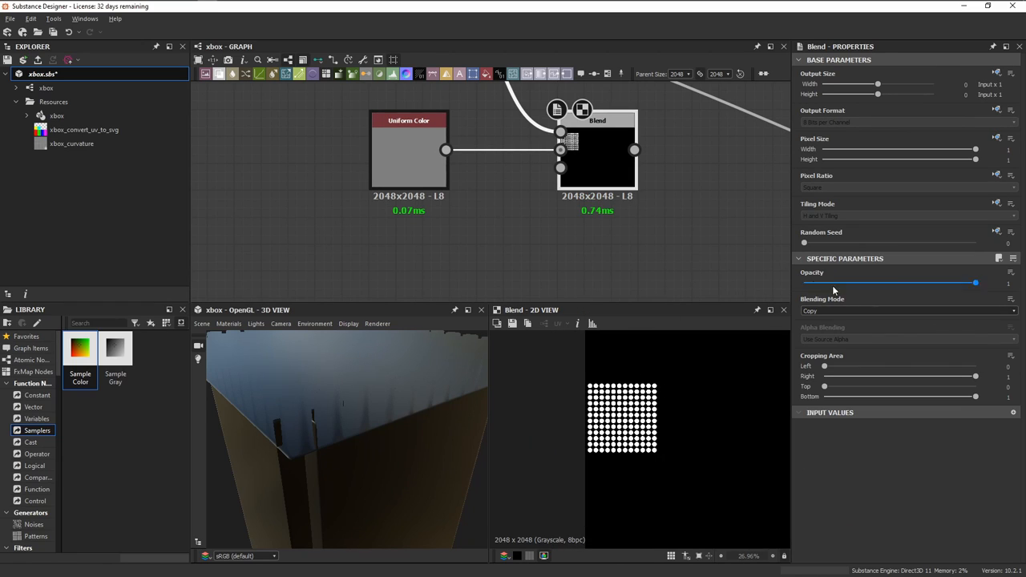
pyautogui.click(906, 311)
pyautogui.write('normal')
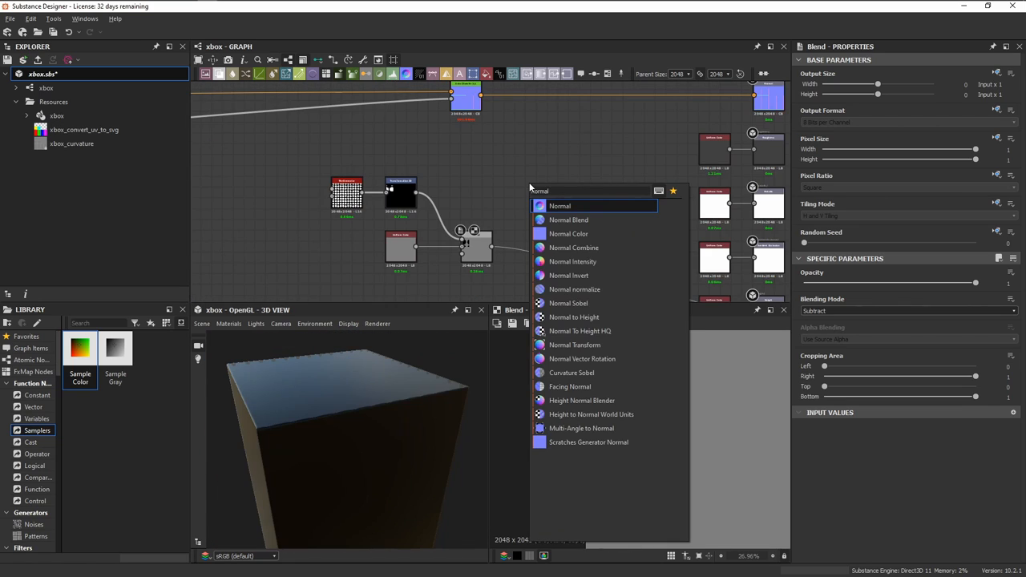
# Add Normal and Normal Combine nodes so the cube top shows round perforations.
pyautogui.click(574, 247)
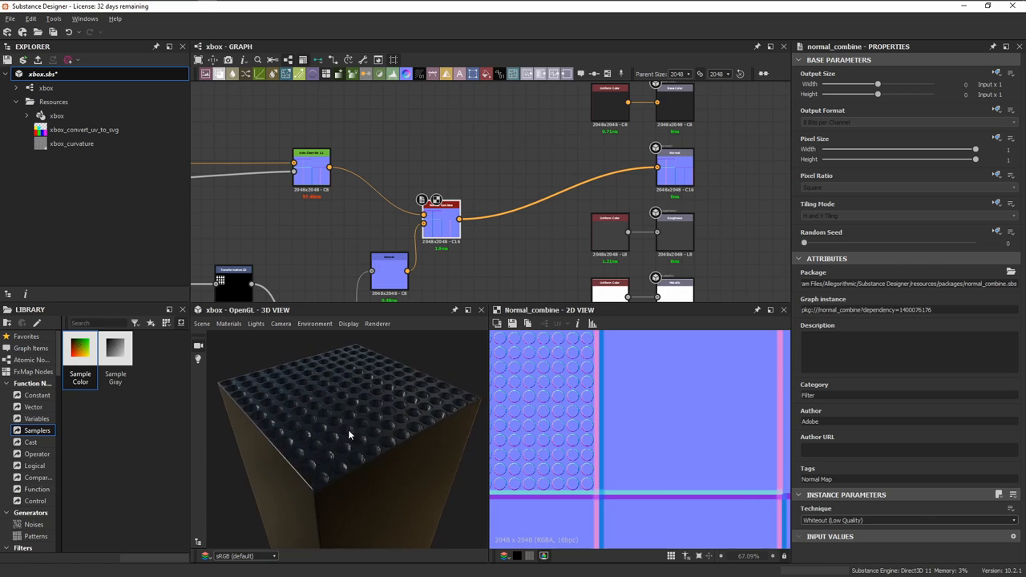
pyautogui.moveTo(350, 433); pyautogui.dragTo(318, 446)
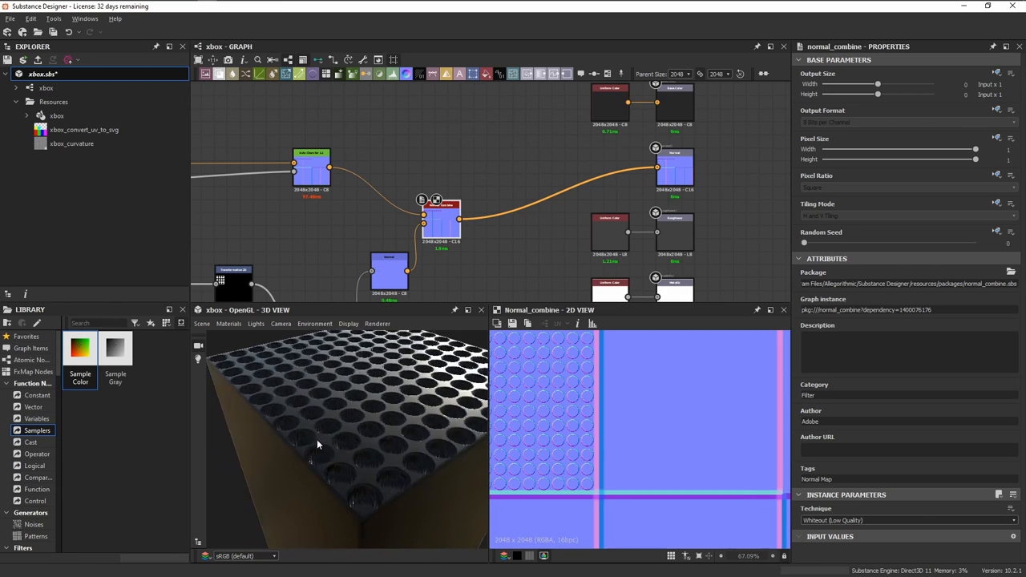
pyautogui.moveTo(318, 446); pyautogui.dragTo(372, 443)
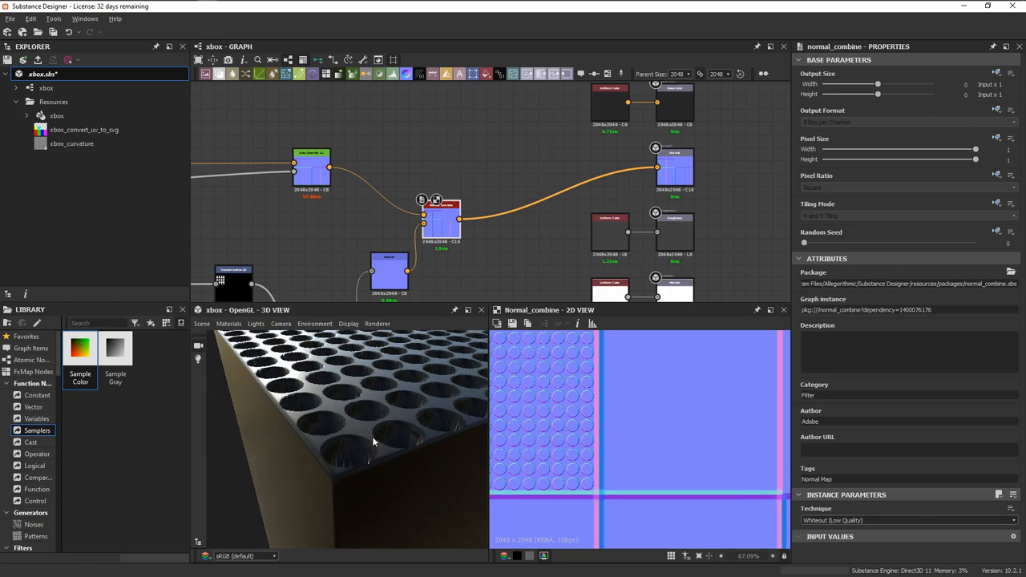
pyautogui.click(388, 195)
pyautogui.write('blur hq')
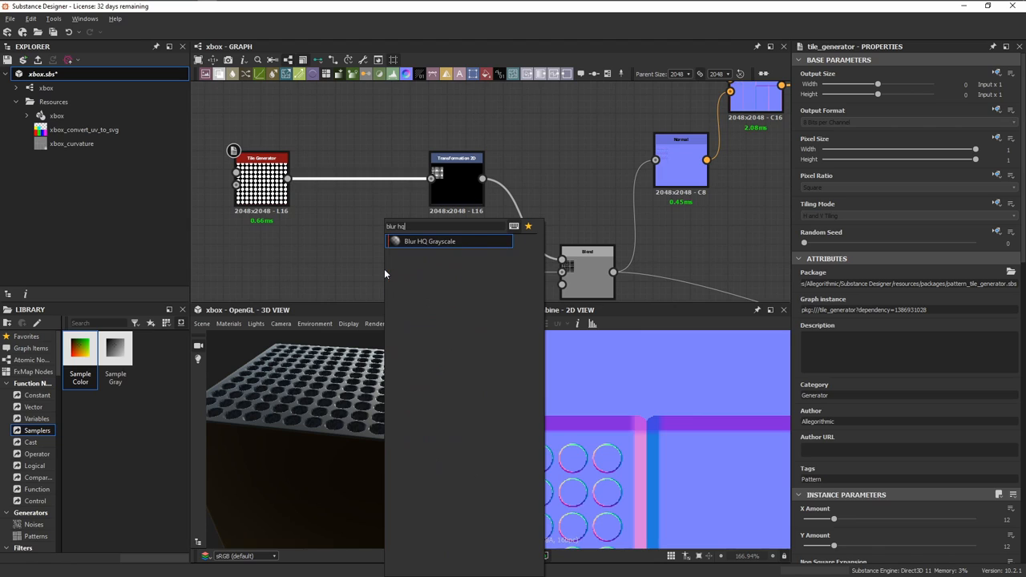
# Insert a Blur HQ Grayscale after the Tile Generator and raise its intensity to soften the discs.
pyautogui.click(430, 240)
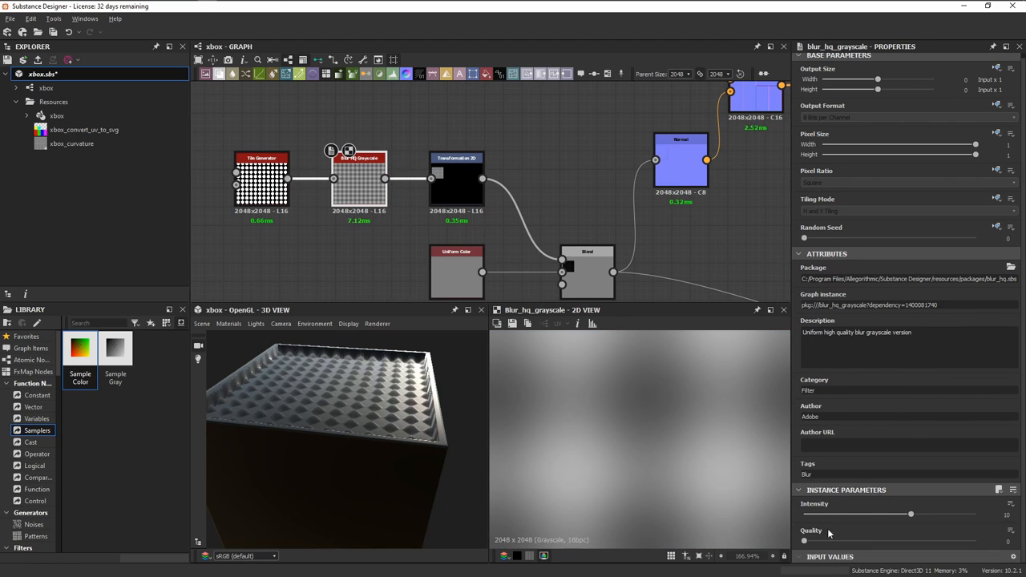
pyautogui.moveTo(911, 513); pyautogui.dragTo(856, 513)
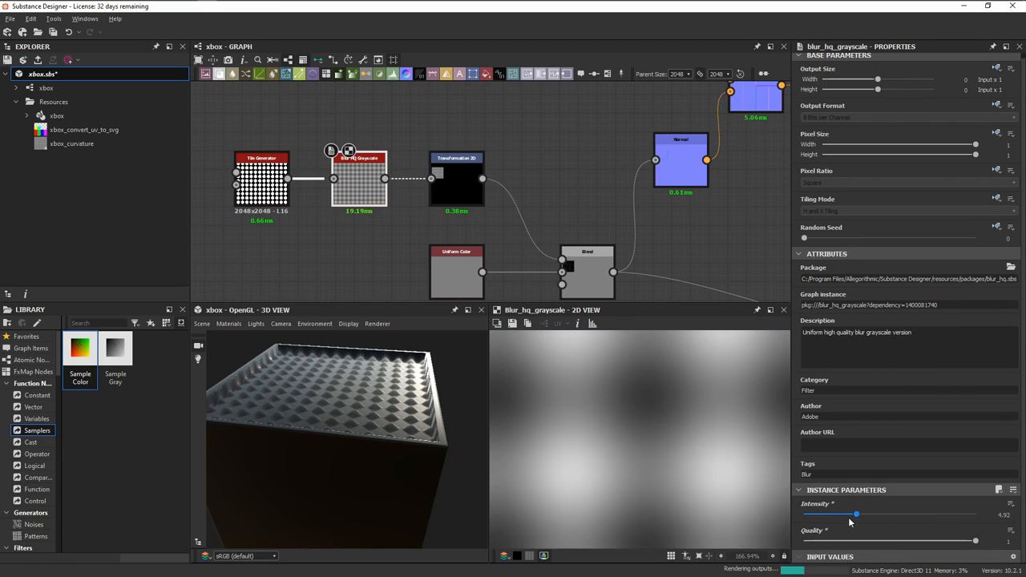
pyautogui.moveTo(856, 513); pyautogui.dragTo(808, 513)
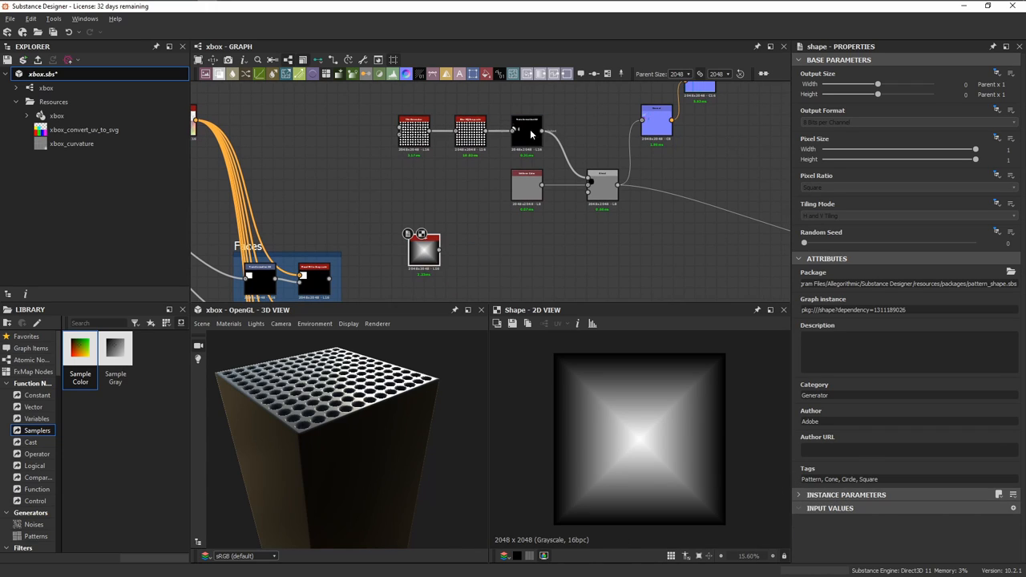
# Wire the square Shape gradient through Blur HQ into the Transformation 2D and Levels.
pyautogui.click(489, 185)
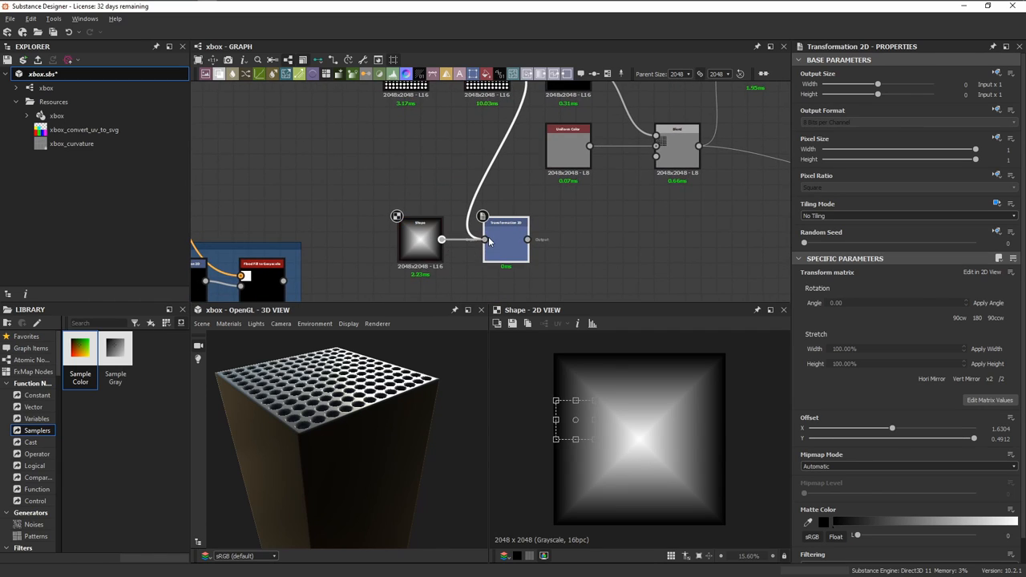
pyautogui.click(469, 218)
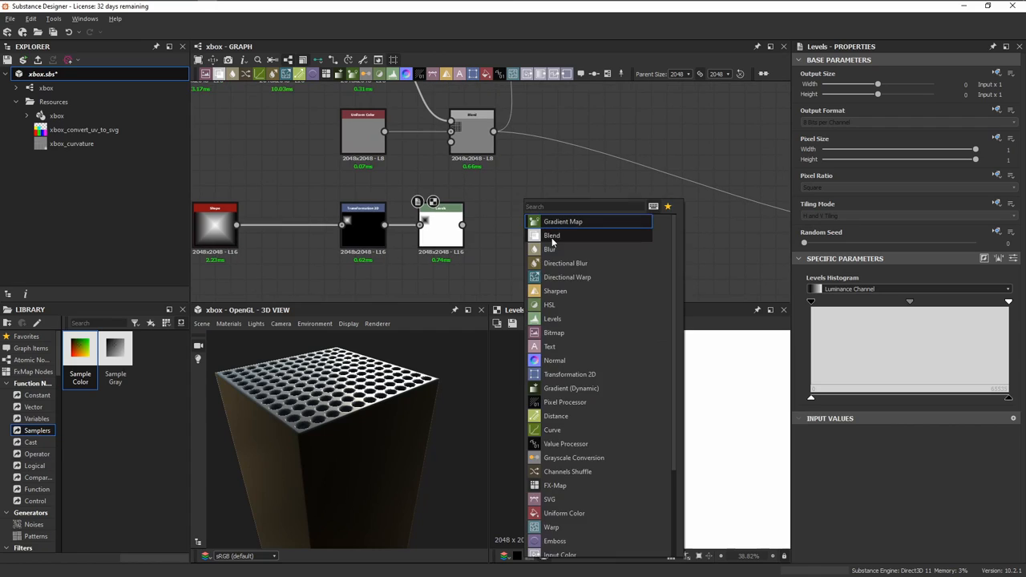
# Add a Blend after the Levels and a new Output node for the emissive channel.
pyautogui.click(551, 234)
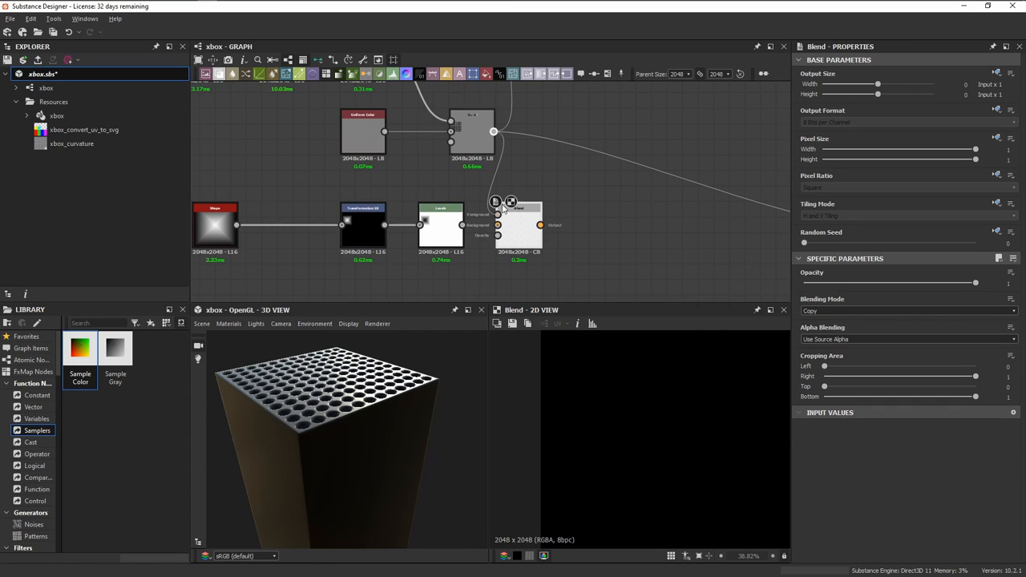
pyautogui.click(906, 311)
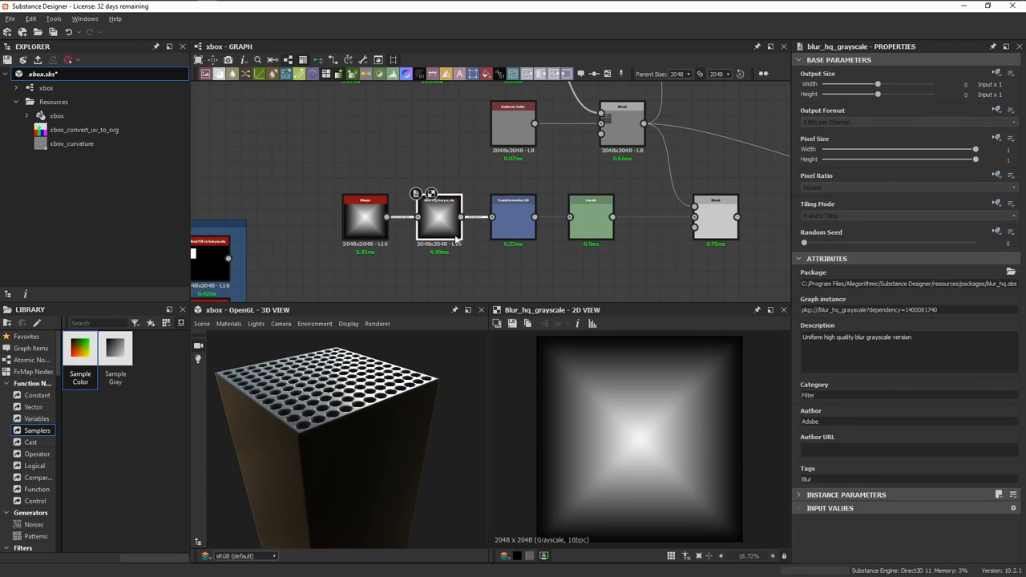
pyautogui.click(847, 494)
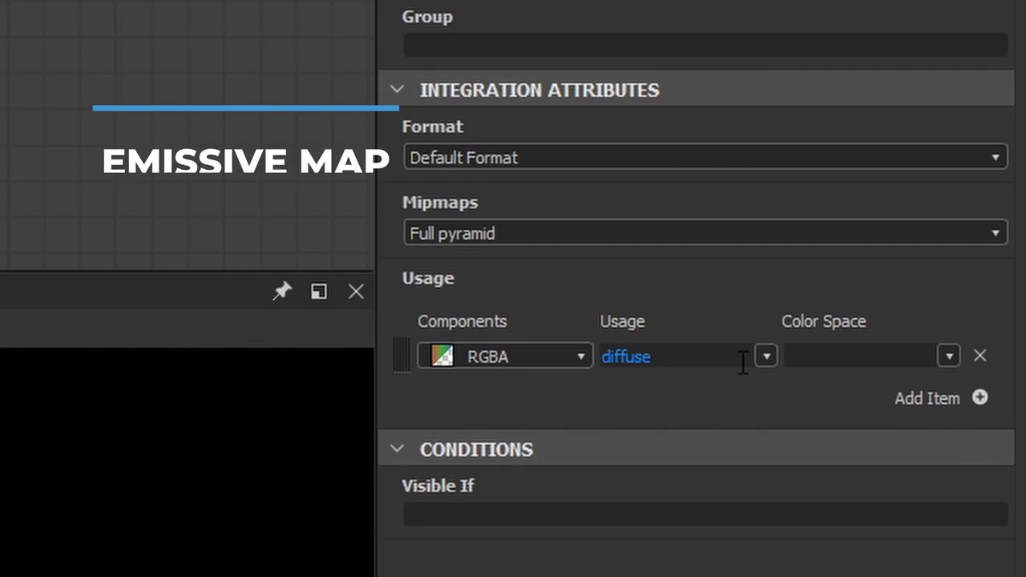
# Give the new output node the identifier and label 'emissive'.
pyautogui.write('emissive')
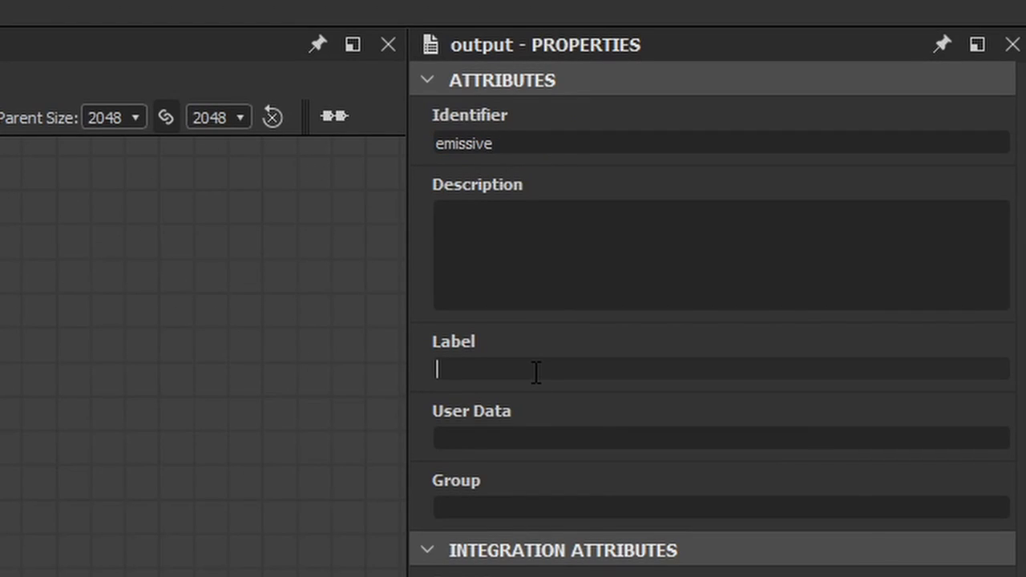
pyautogui.write('emissive')
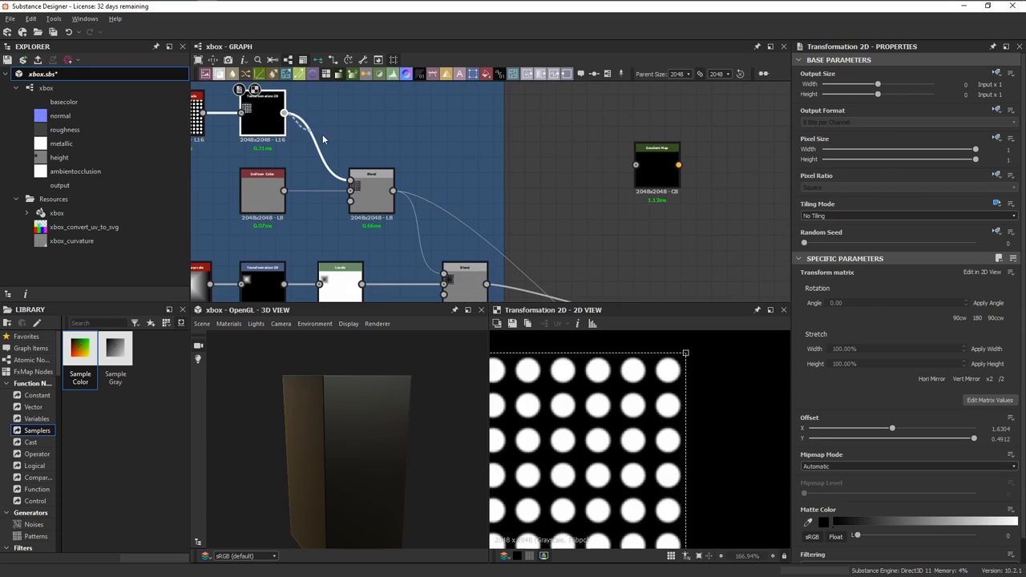
# Add a Gradient Map feeding the emissive output and tint its gradient green.
pyautogui.click(658, 165)
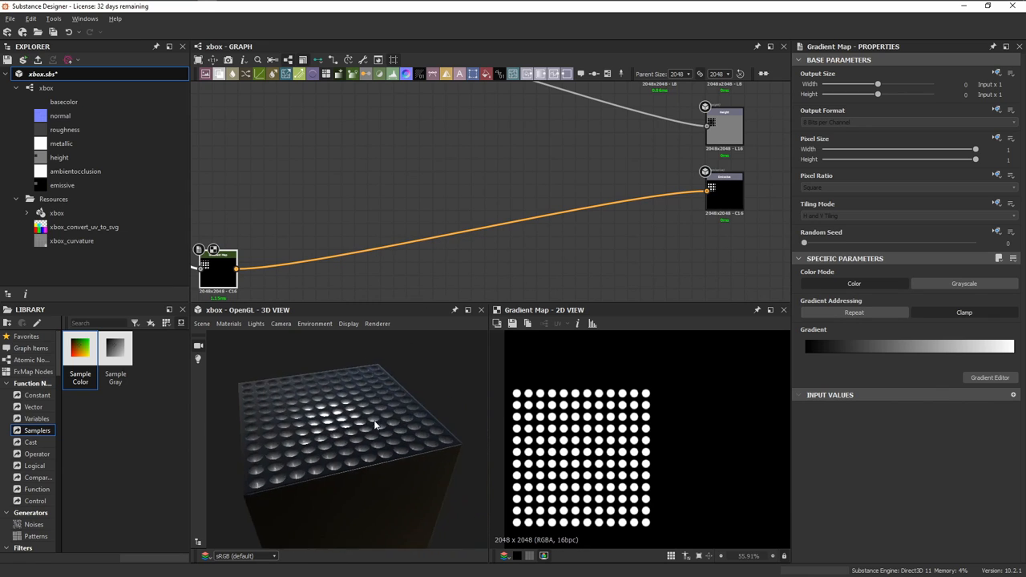
pyautogui.click(991, 377)
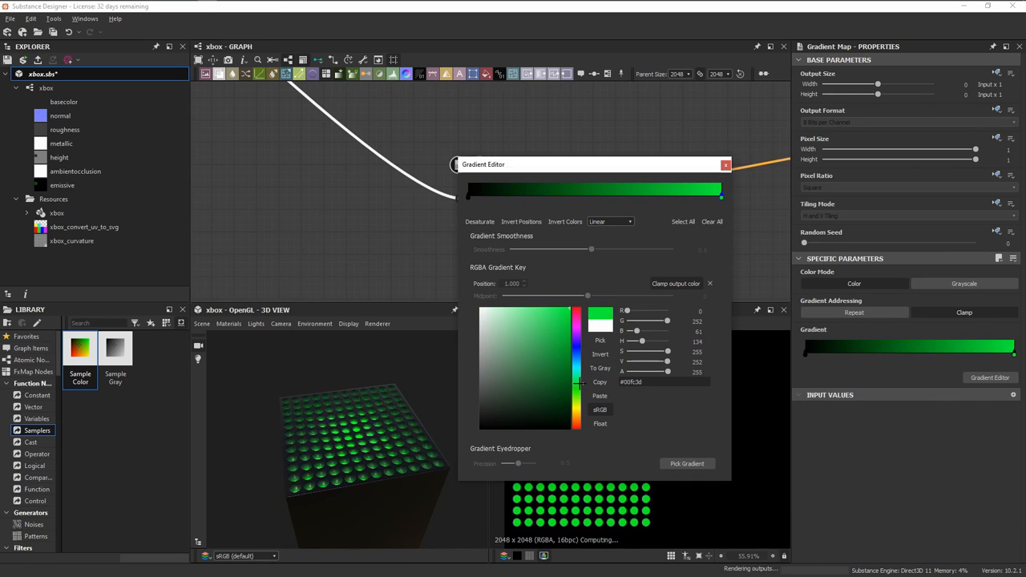